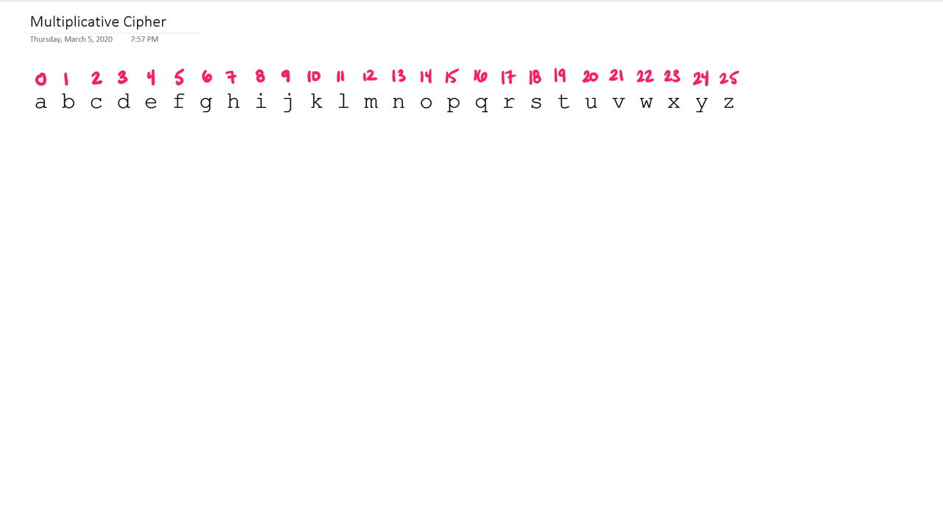
Step: Write 'Key: 2' above the numbered alphabet row
type("key: 2")
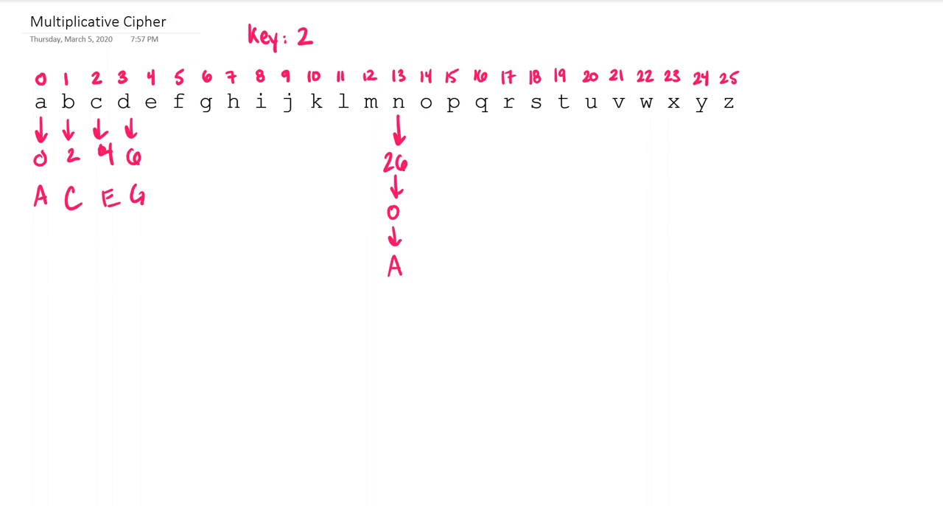
Step: Draw the mapping arrow under the next letter of the alphabet
left_click_drag(424, 129, 438, 272)
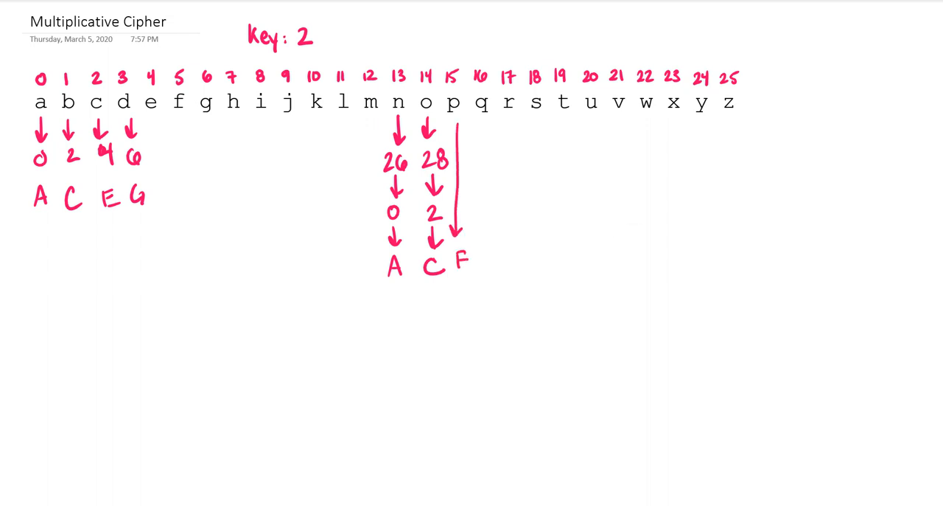
left_click(460, 262)
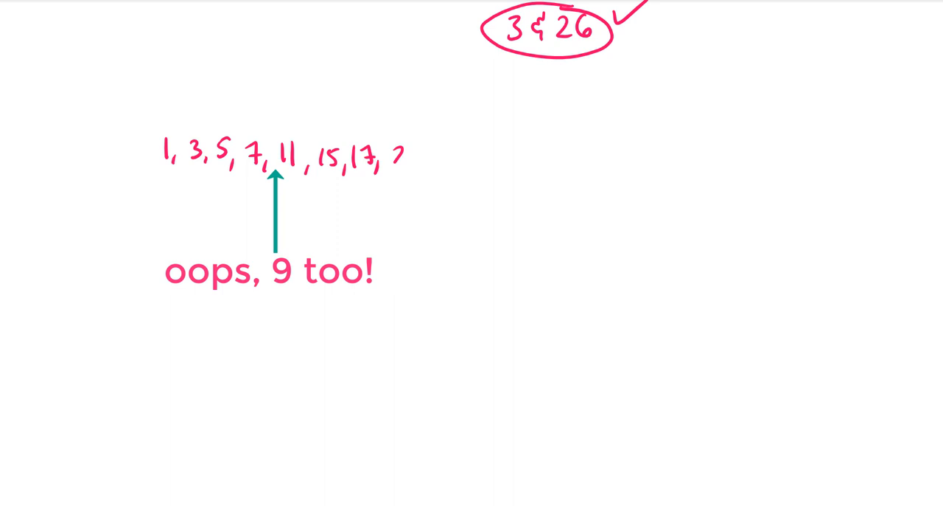
Step: Add 21, 23 and 25 to the list of valid keys
type("21, 23,")
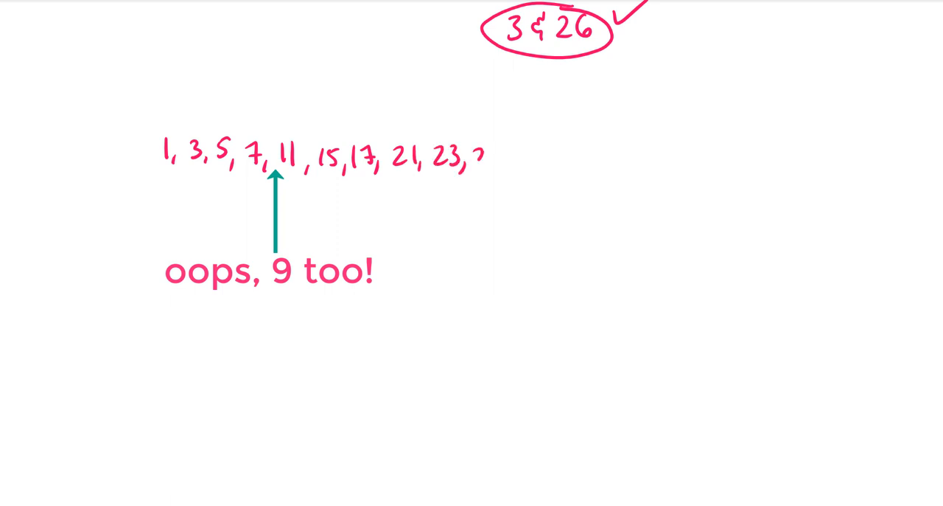
type("25")
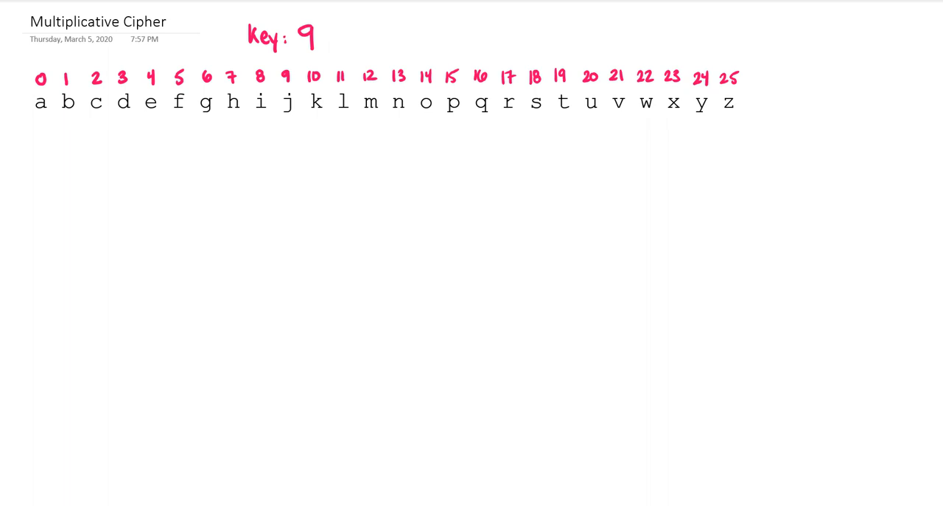
Step: Draw a stroke down from the letter e on the Key: 9 alphabet
left_click_drag(151, 118, 151, 136)
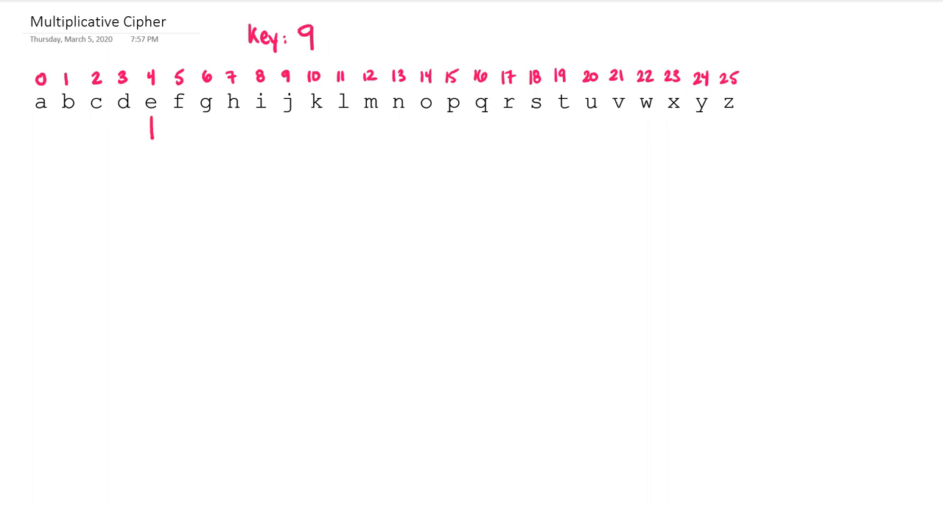